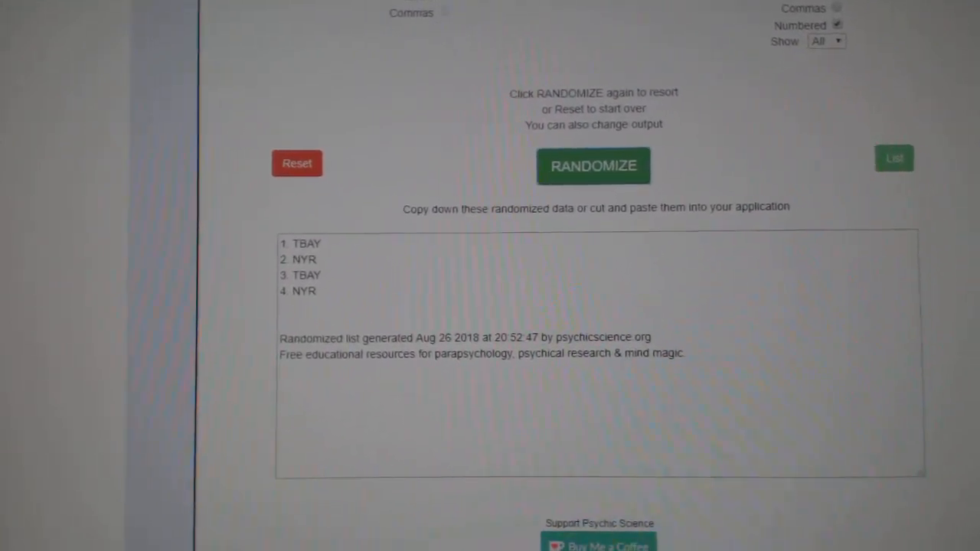
Step: Reshuffle the four-line TBAY/NYR test list twice, producing a new EDM and FLA order
left_click(603, 153)
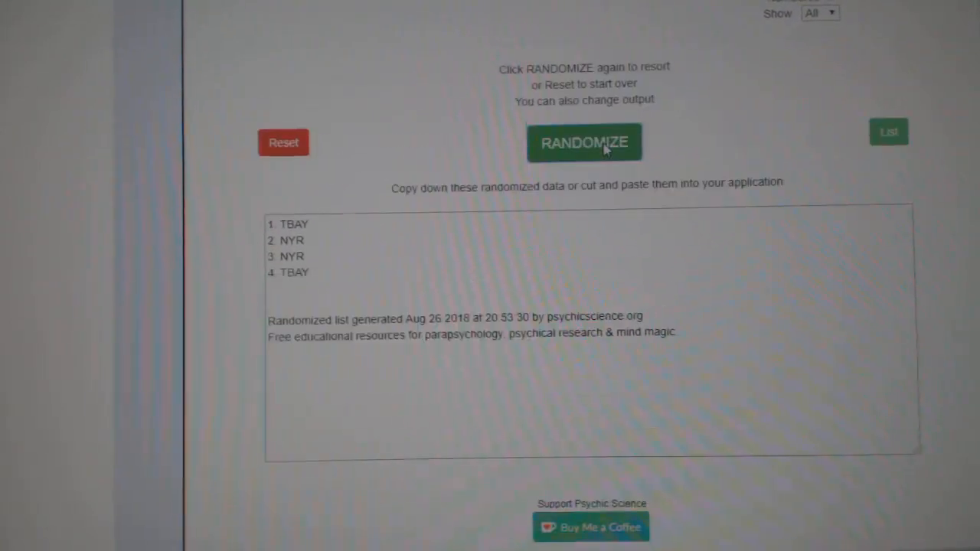
left_click(603, 150)
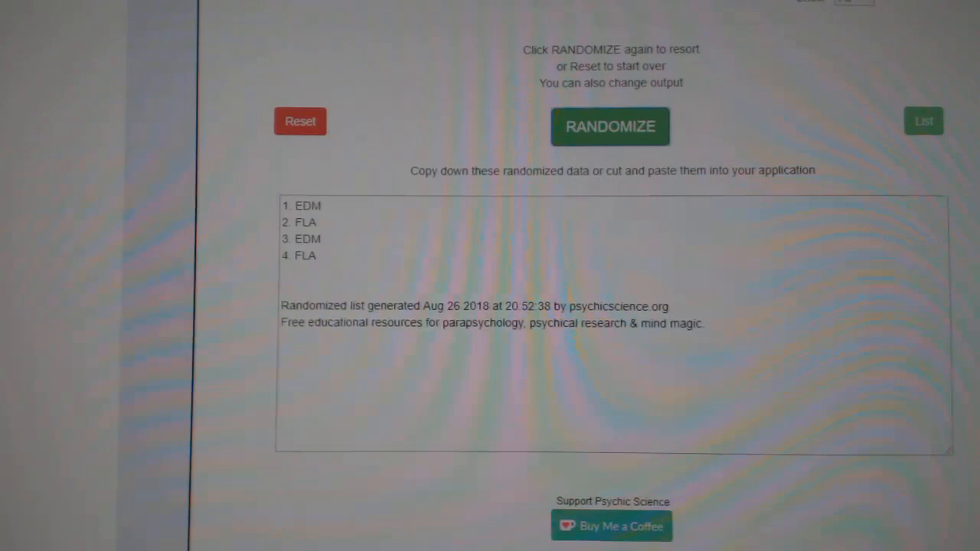
Step: Randomize the full 15-entry team–user (Paid) list into a numbered order
left_click(612, 126)
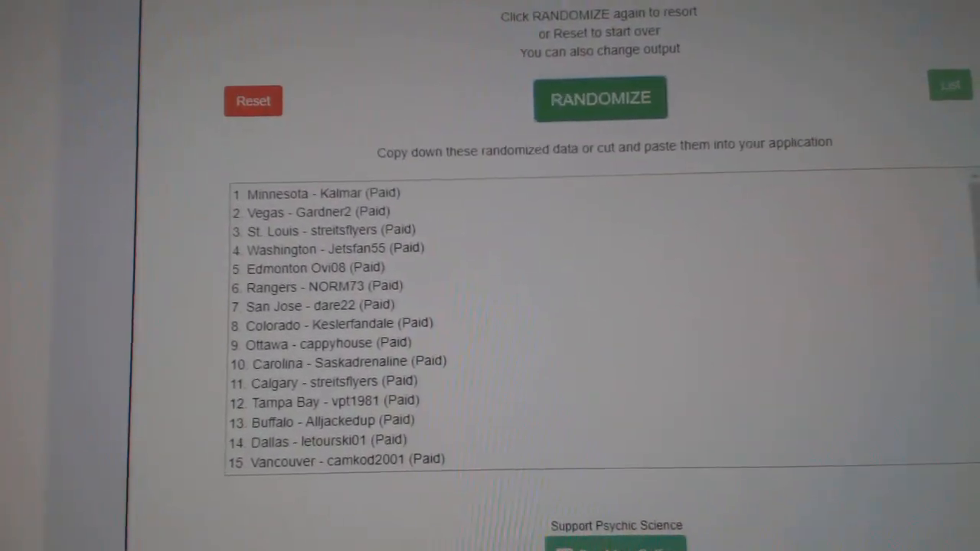
scroll("down", 3)
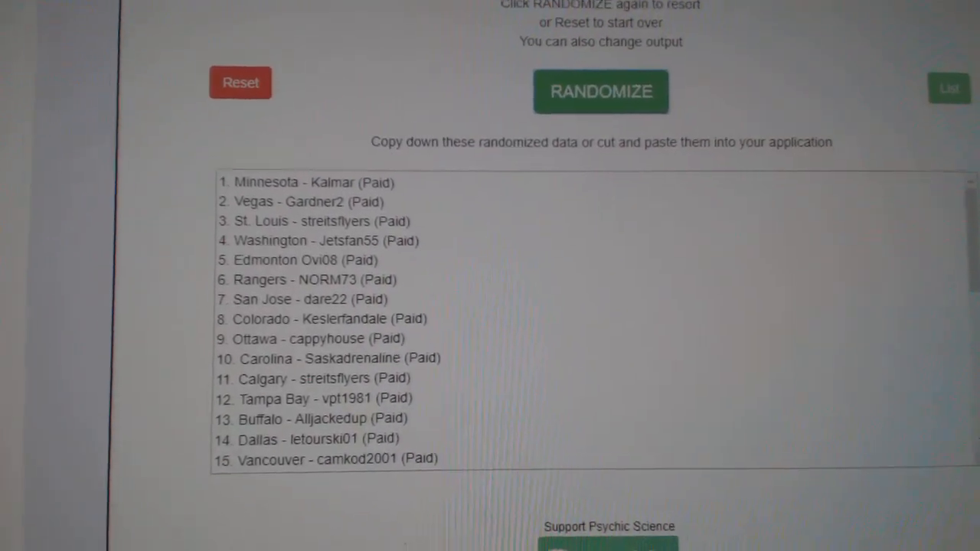
Step: Reshuffle the Paid list twice more, getting Edmonton first and Winnipeg fifteenth, and scroll through it
left_click(601, 91)
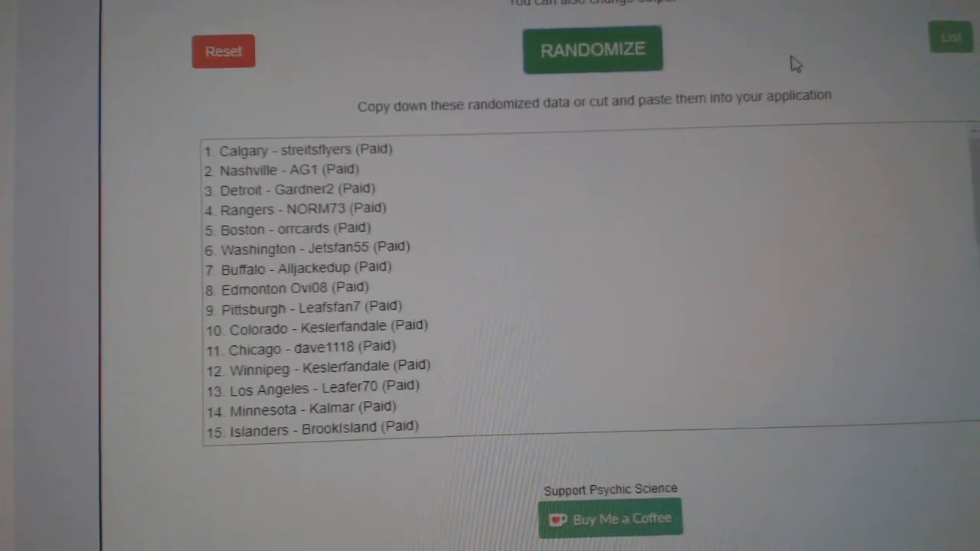
left_click(592, 50)
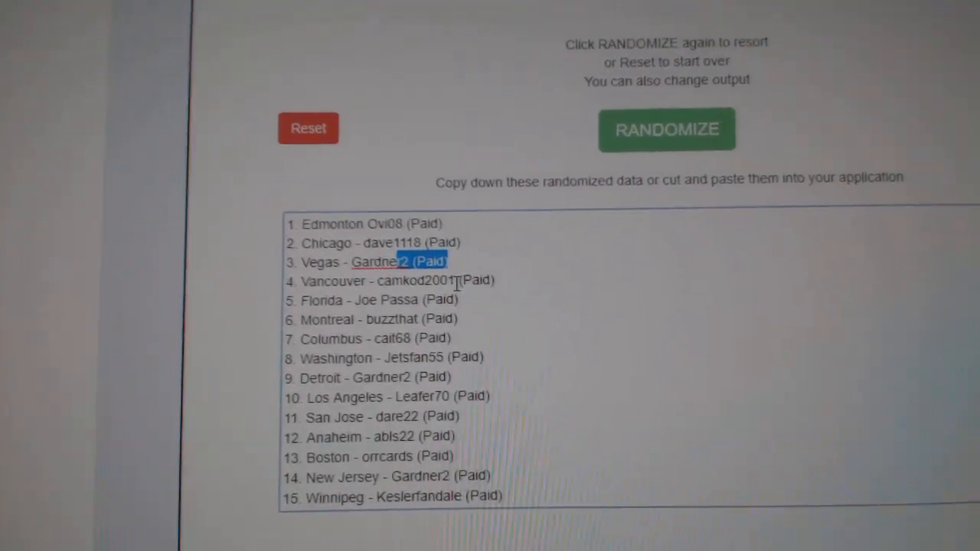
scroll("down", 3)
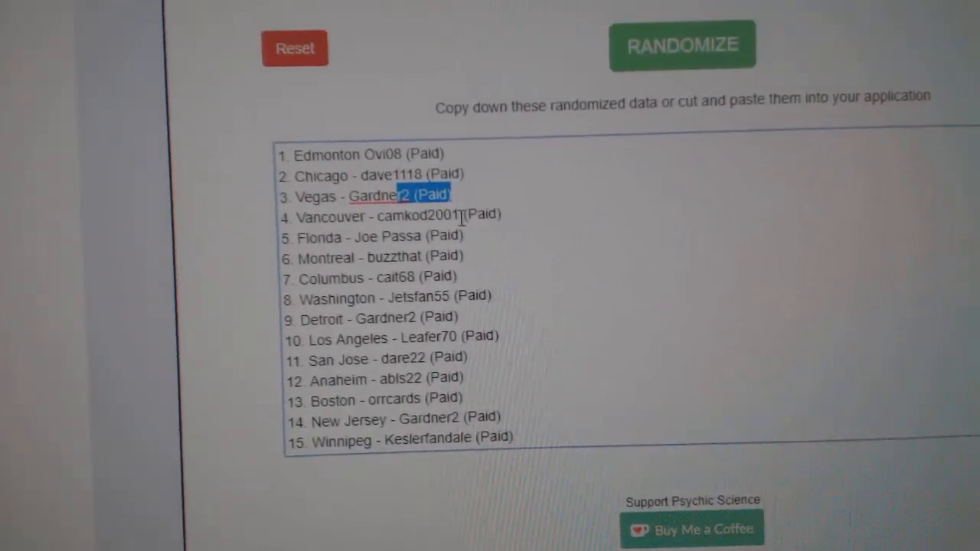